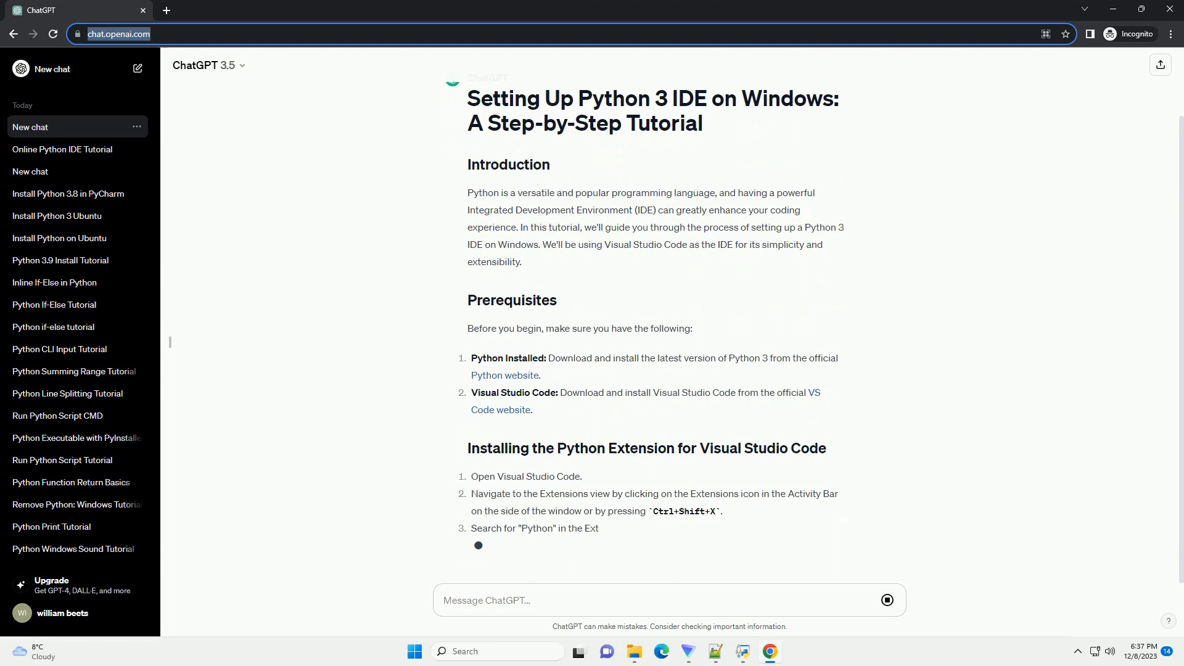
pyautogui.scroll(-3)
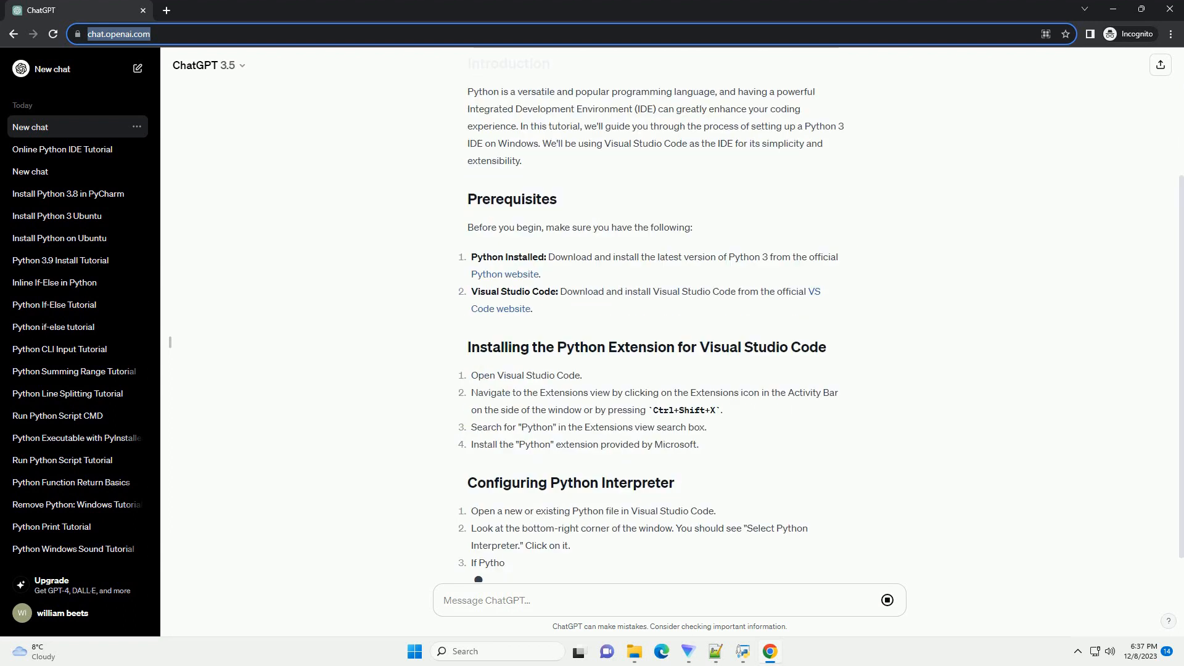
pyautogui.scroll(-3)
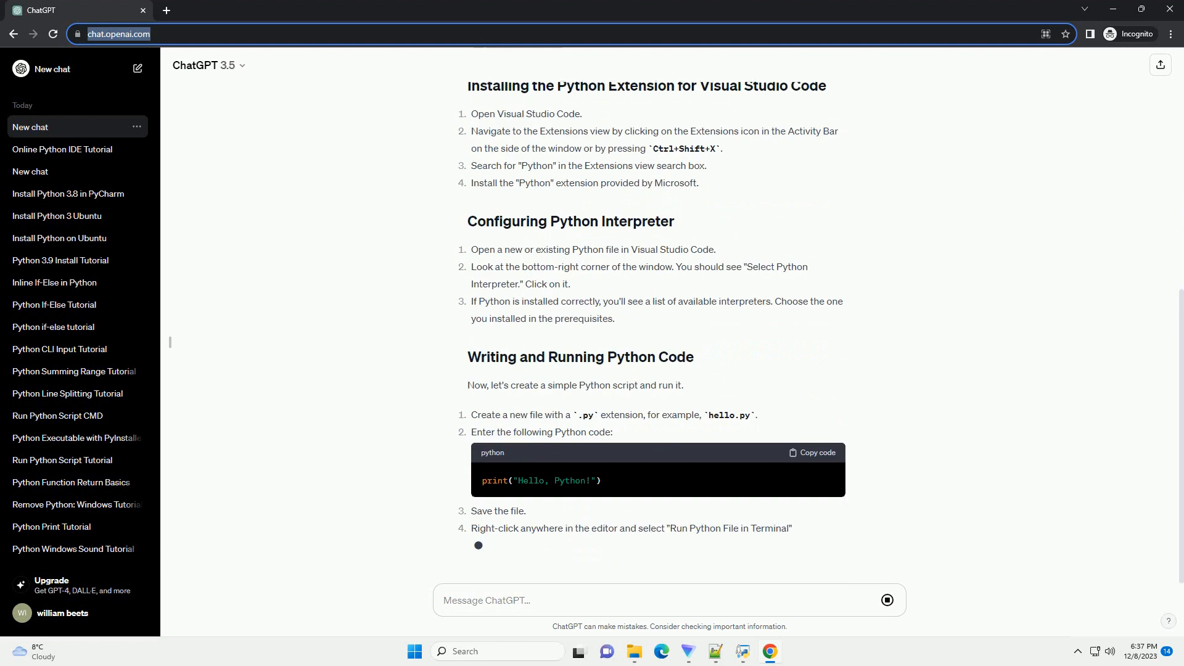
pyautogui.scroll(-3)
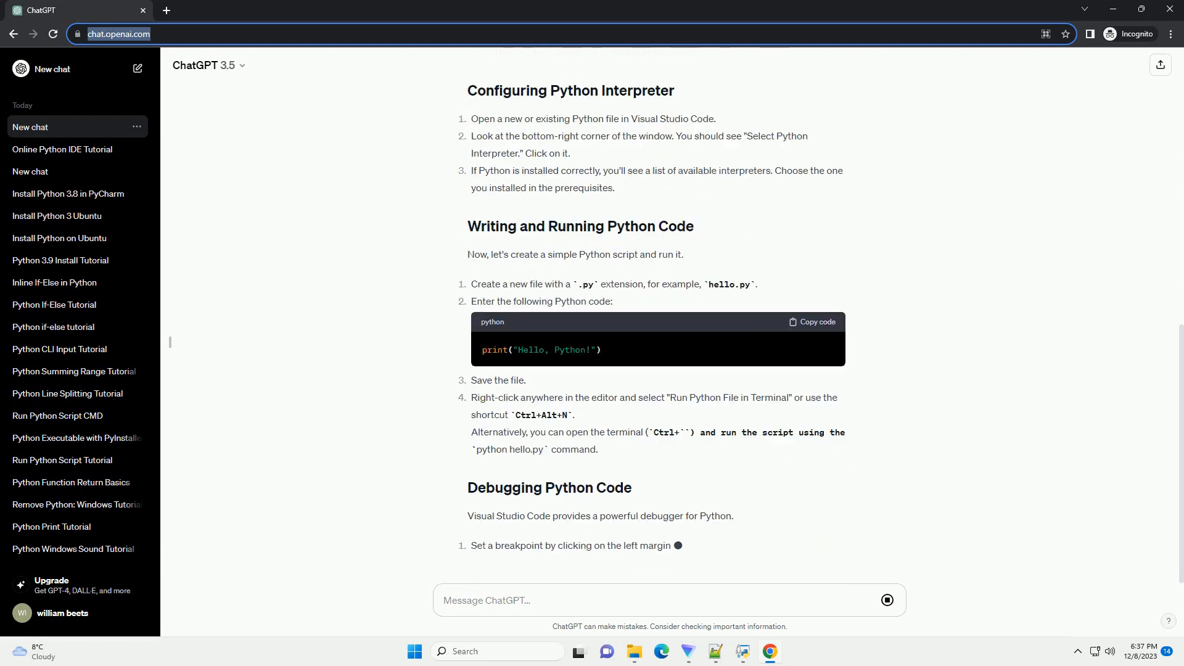
pyautogui.scroll(-3)
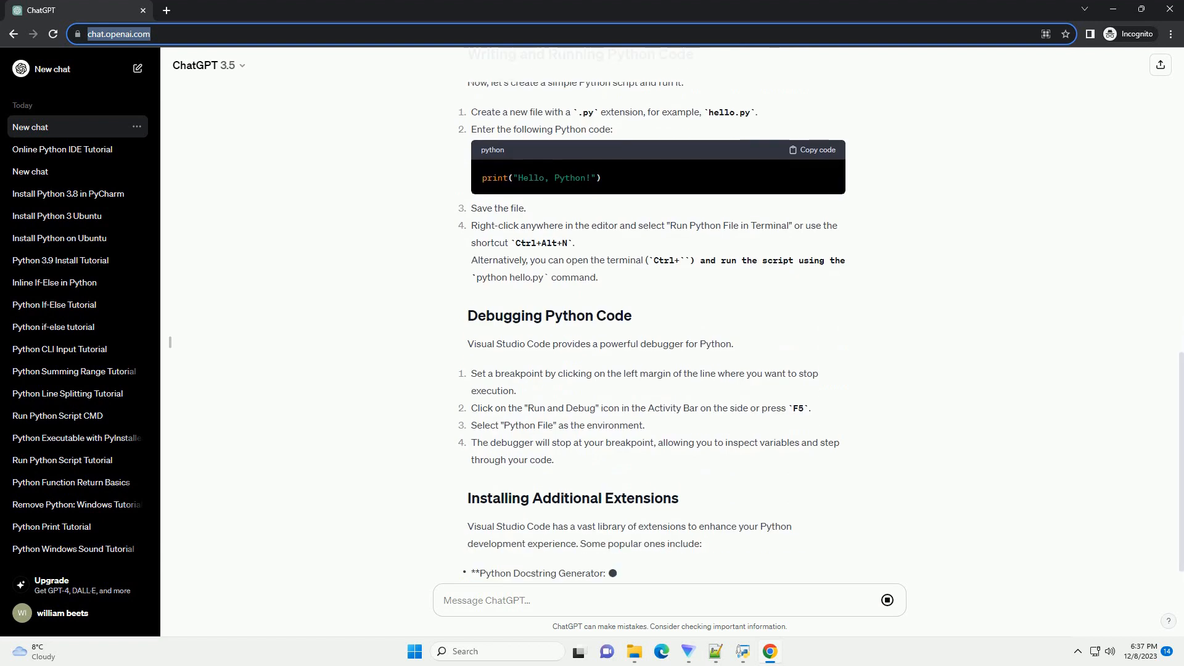
pyautogui.scroll(-3)
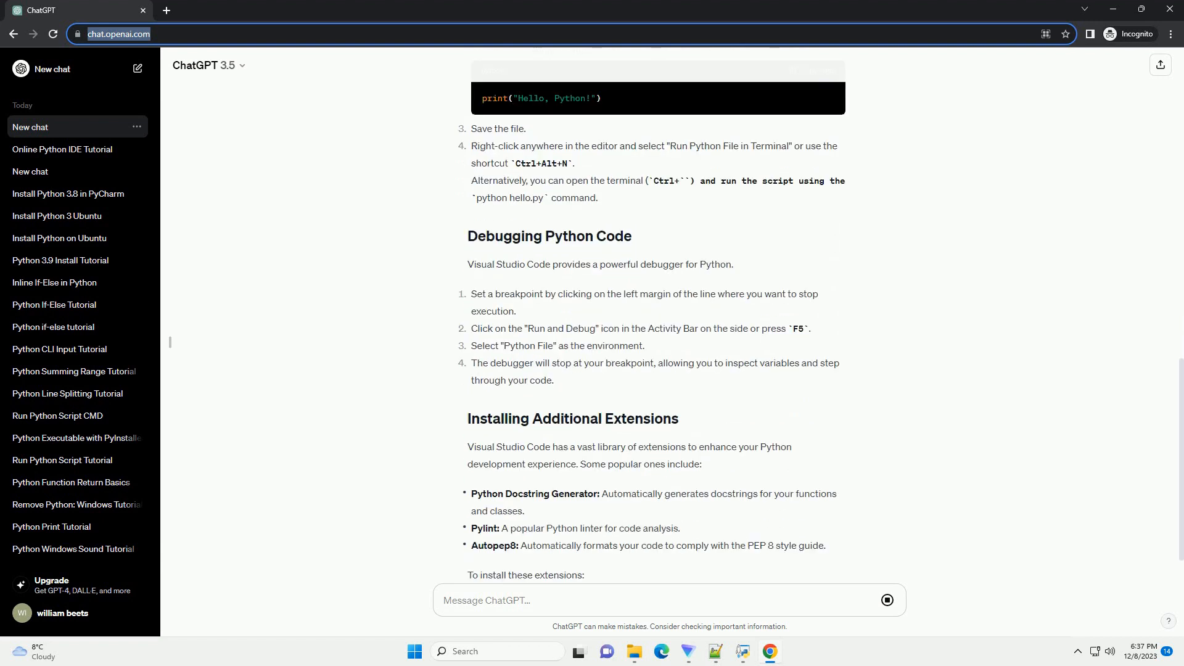
pyautogui.scroll(-3)
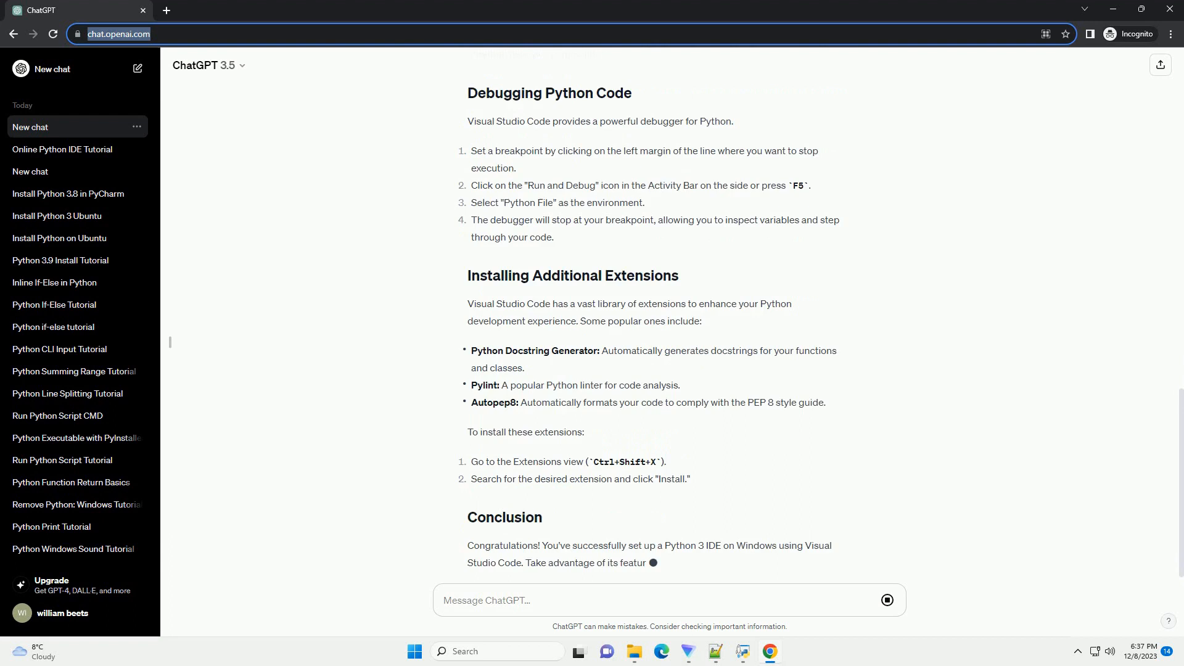